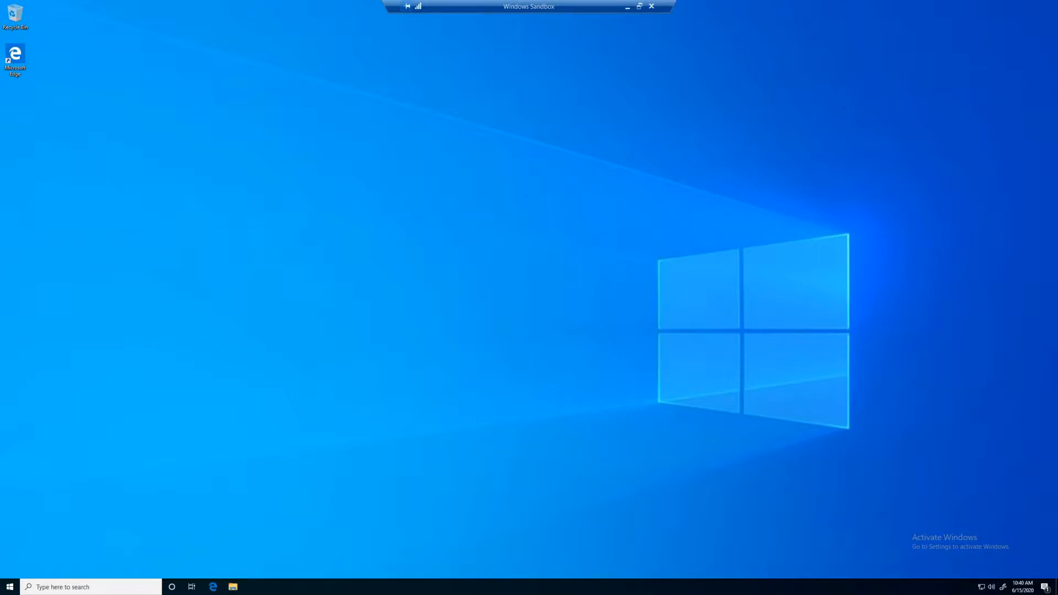
{"action": "mouse_move", "coordinate": [117, 342]}
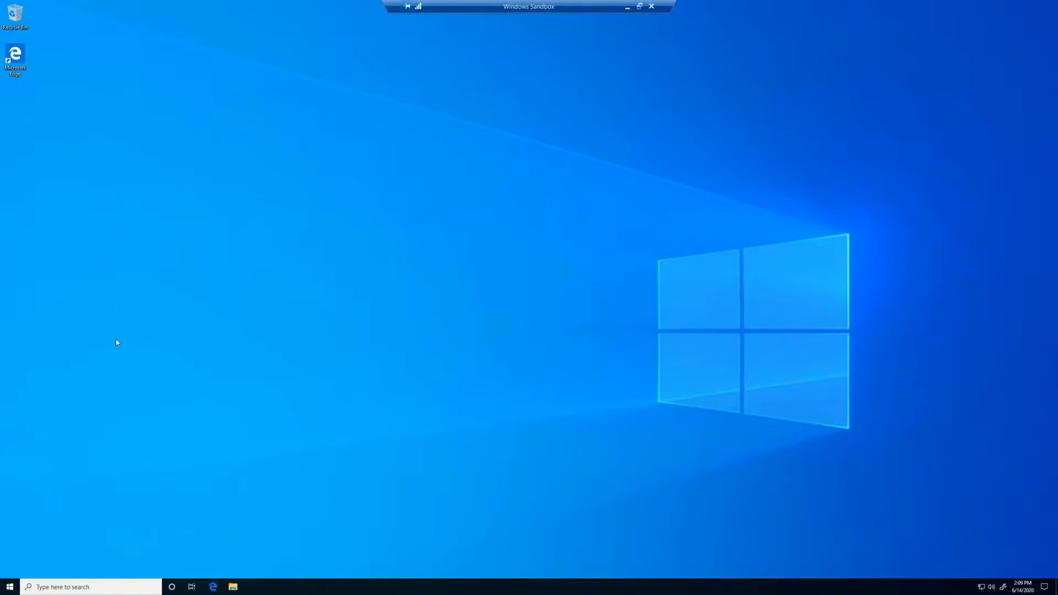
- Search 'cmd' and launch Command Prompt as administrator
{"action": "left_click", "coordinate": [91, 586]}
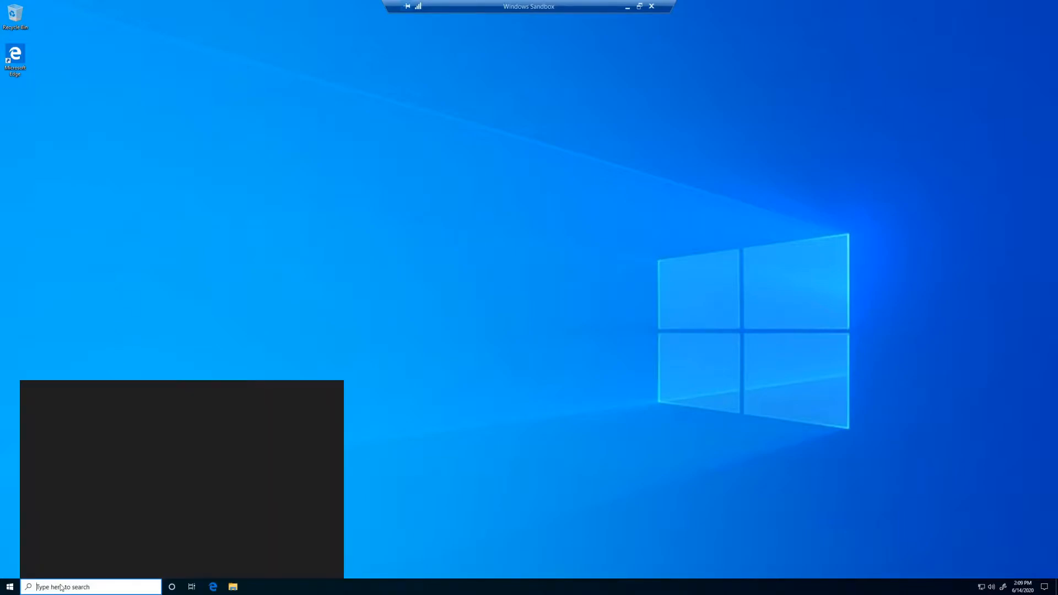
{"action": "type", "text": "cmd"}
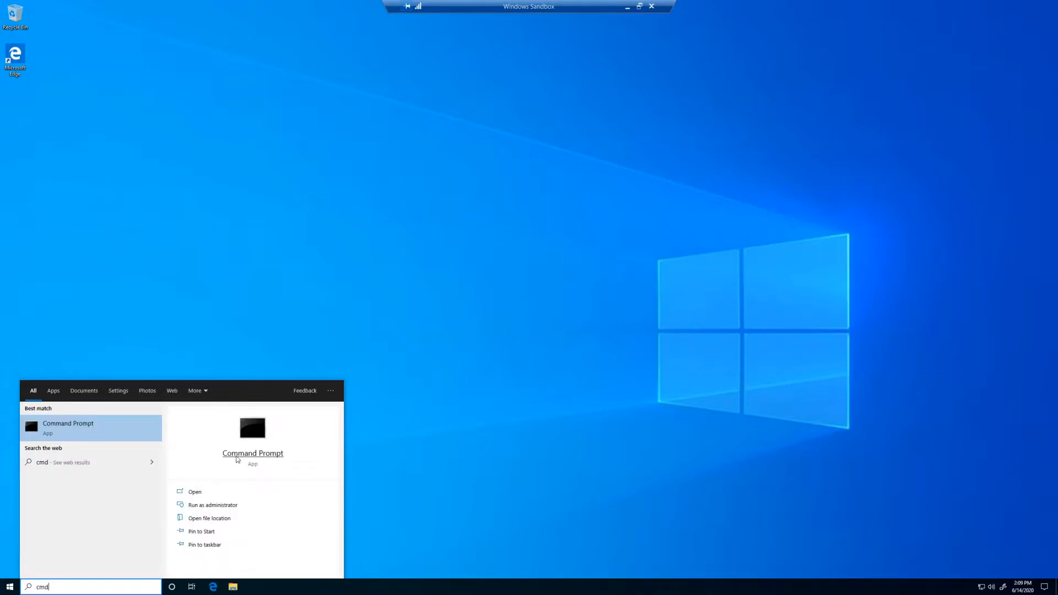
{"action": "mouse_move", "coordinate": [211, 504]}
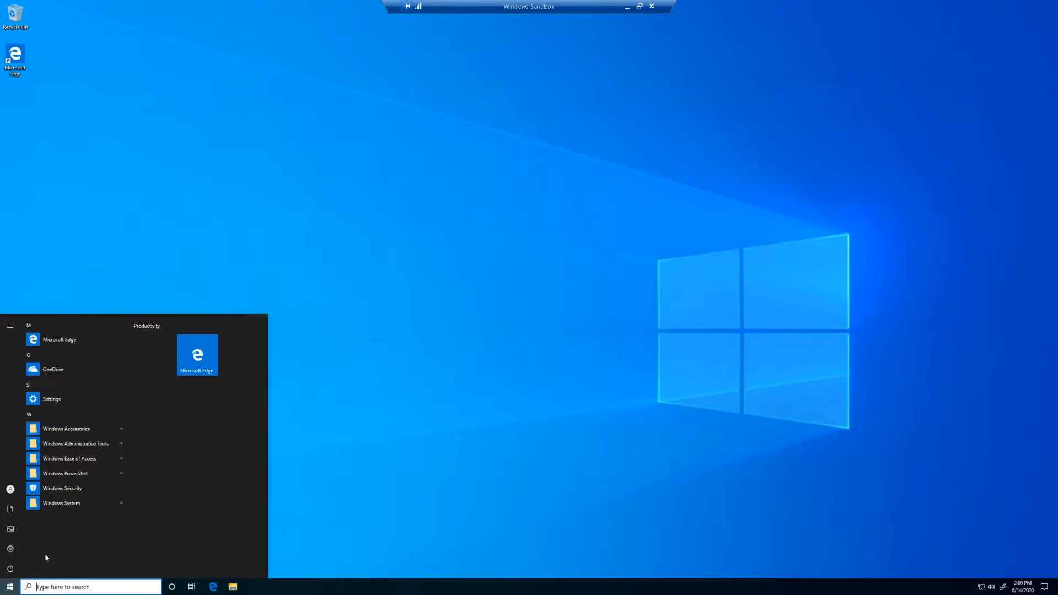
{"action": "type", "text": "cmd"}
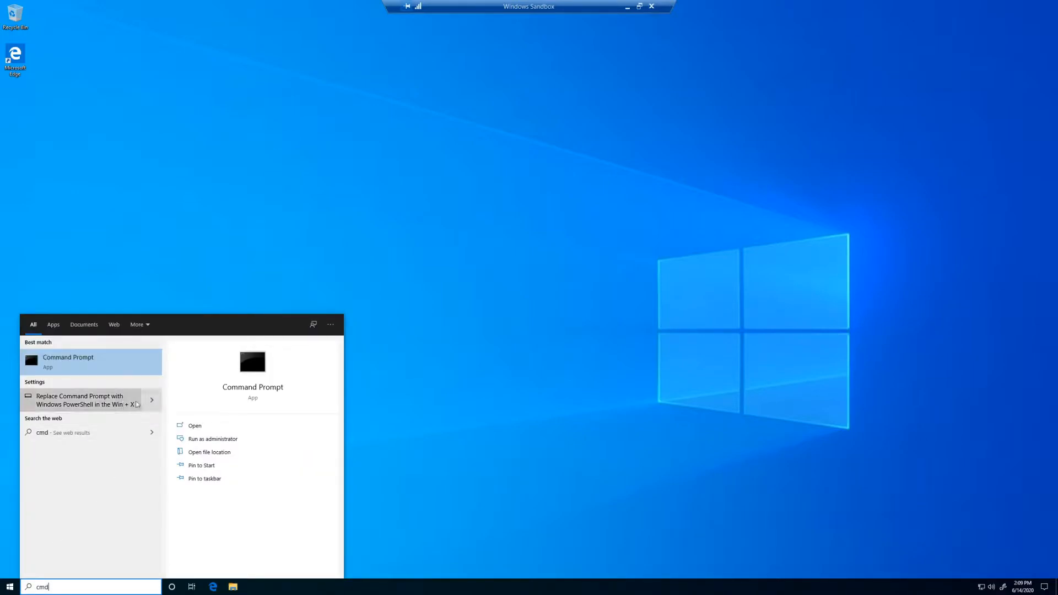
{"action": "left_click", "coordinate": [213, 439]}
{"action": "type", "text": "python"}
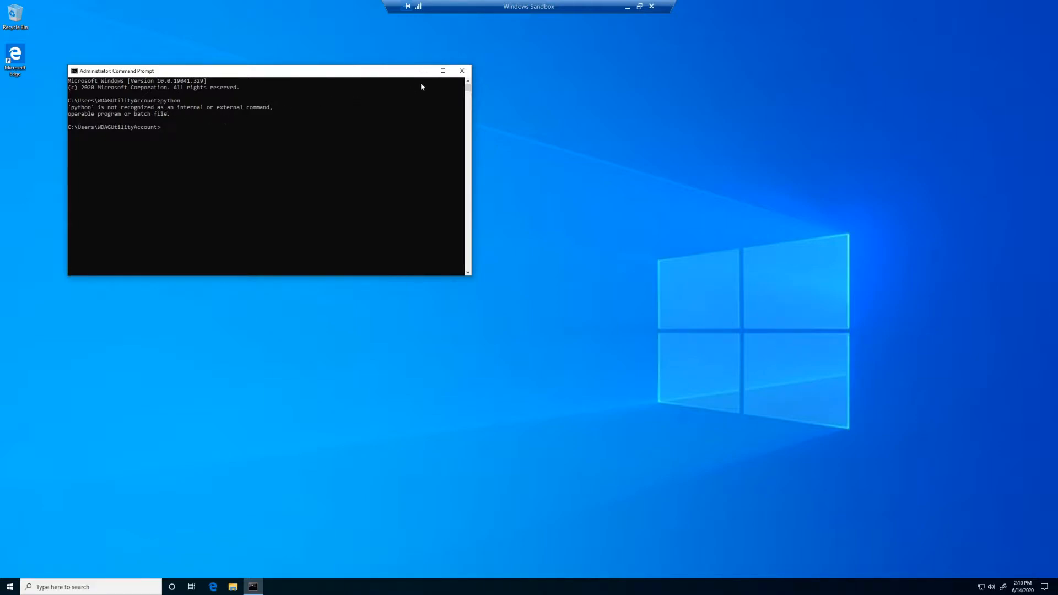
- In Edge, go to Google and search for 'python'
{"action": "left_click", "coordinate": [462, 70]}
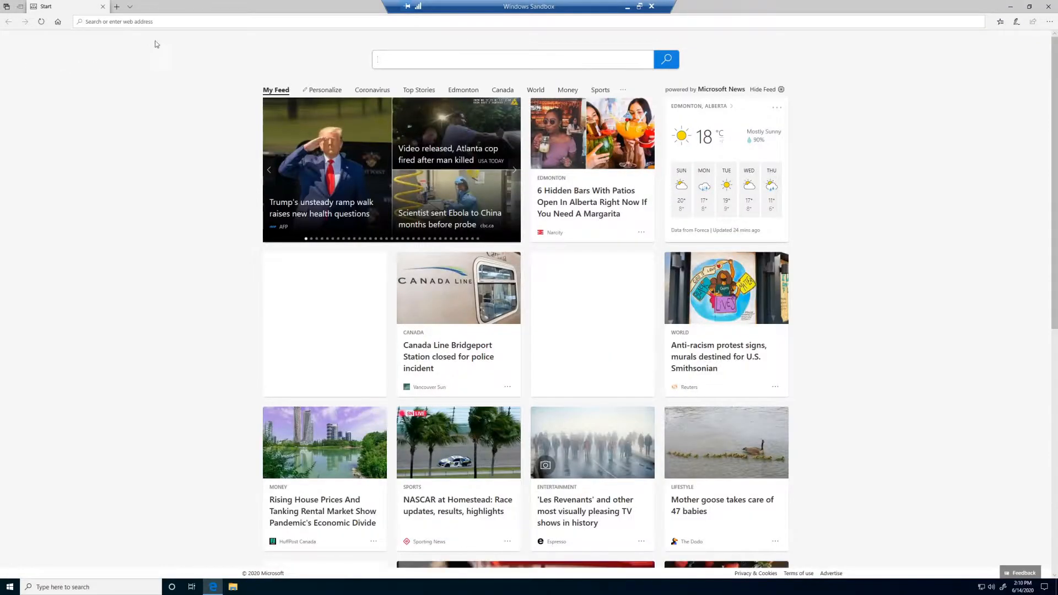
{"action": "type", "text": "google.com/"}
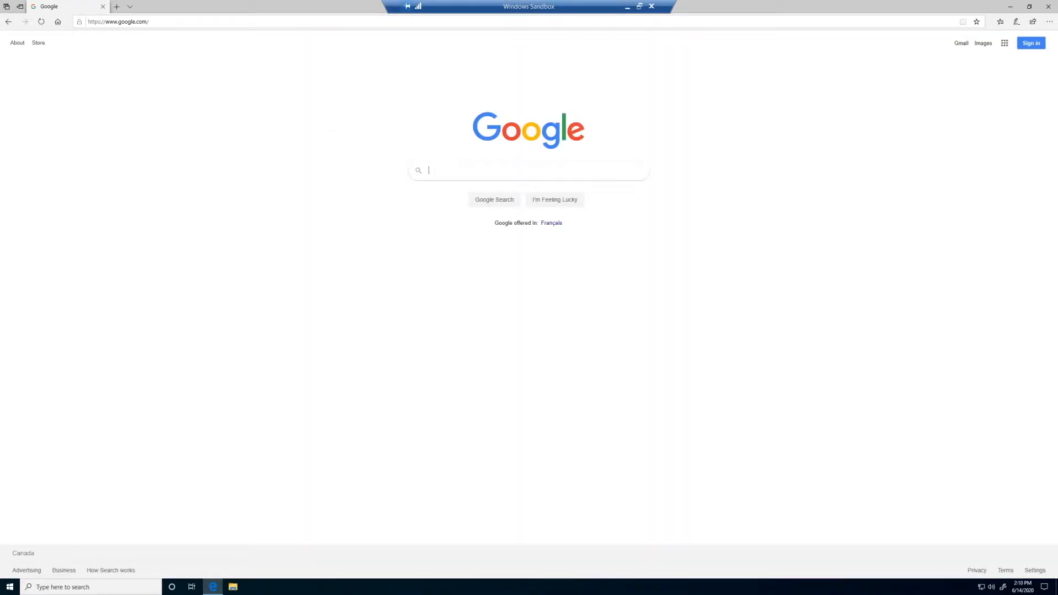
{"action": "type", "text": "python"}
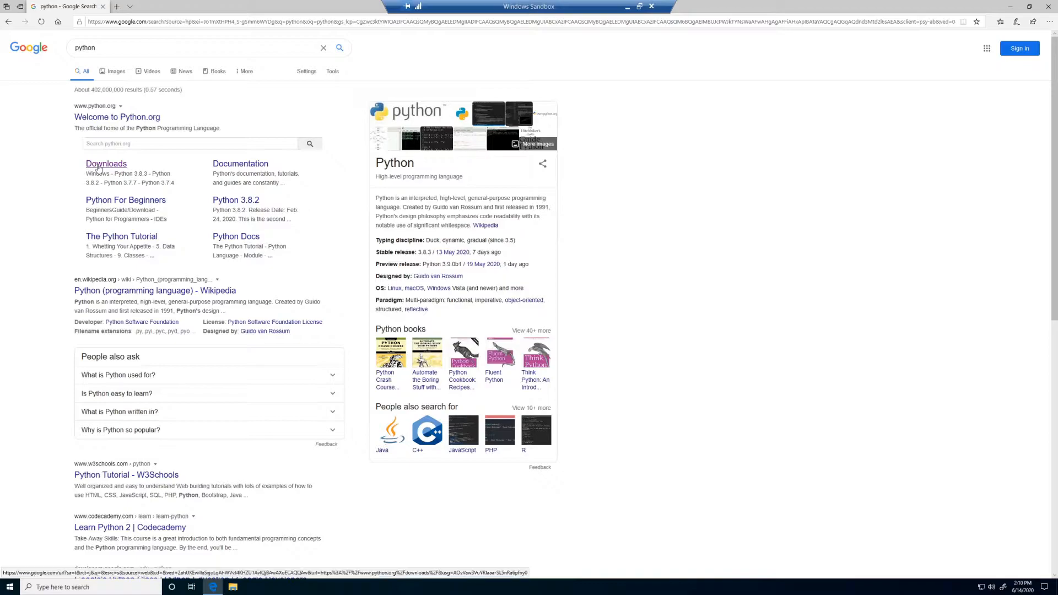
- Open the python.org Downloads page and download Python 3.8.3 for Windows
{"action": "left_click", "coordinate": [106, 163]}
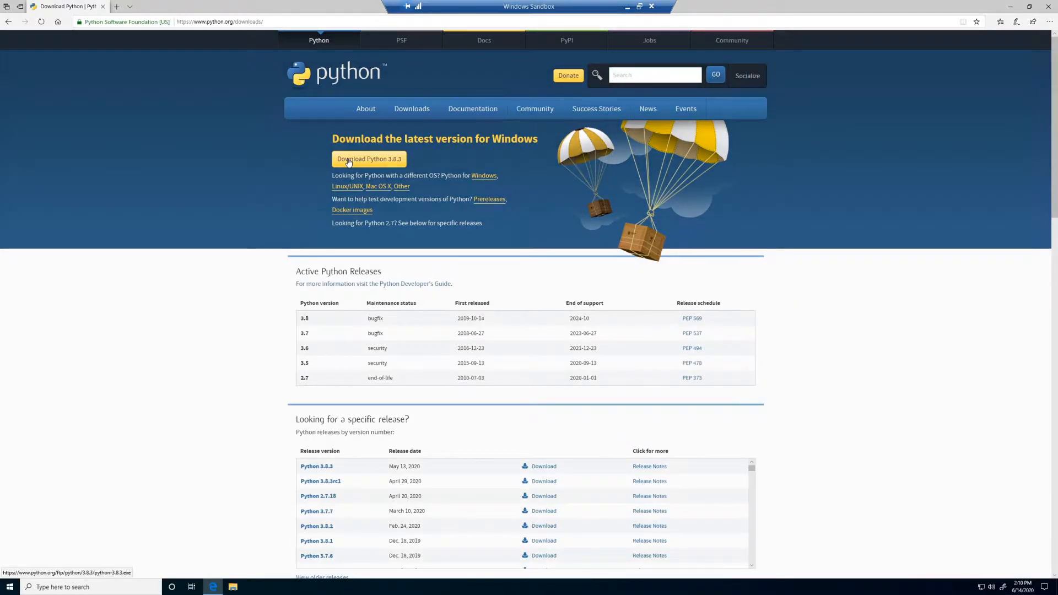
{"action": "mouse_move", "coordinate": [483, 175]}
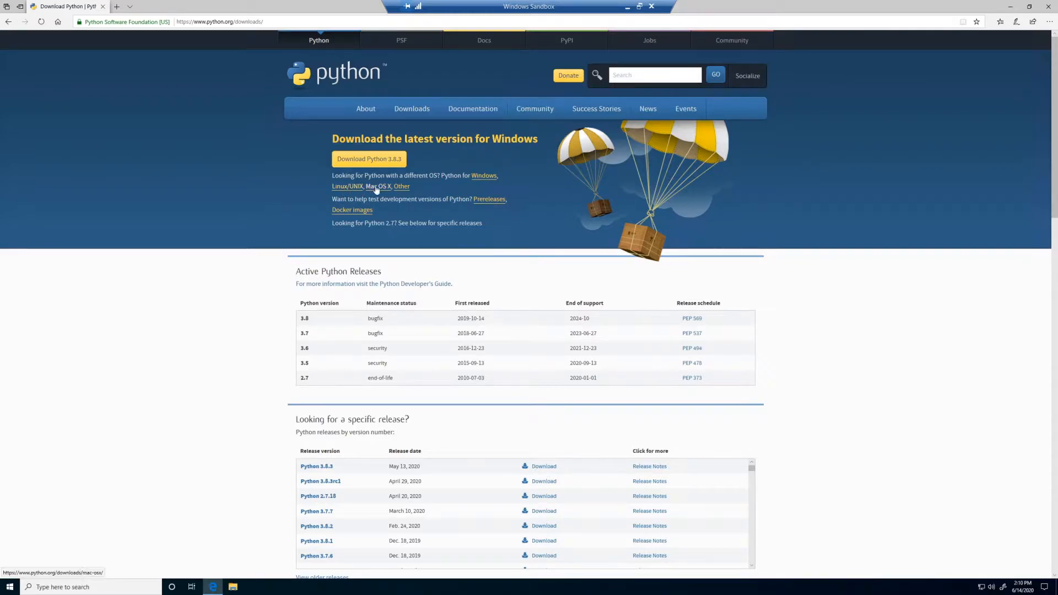
{"action": "mouse_move", "coordinate": [289, 284]}
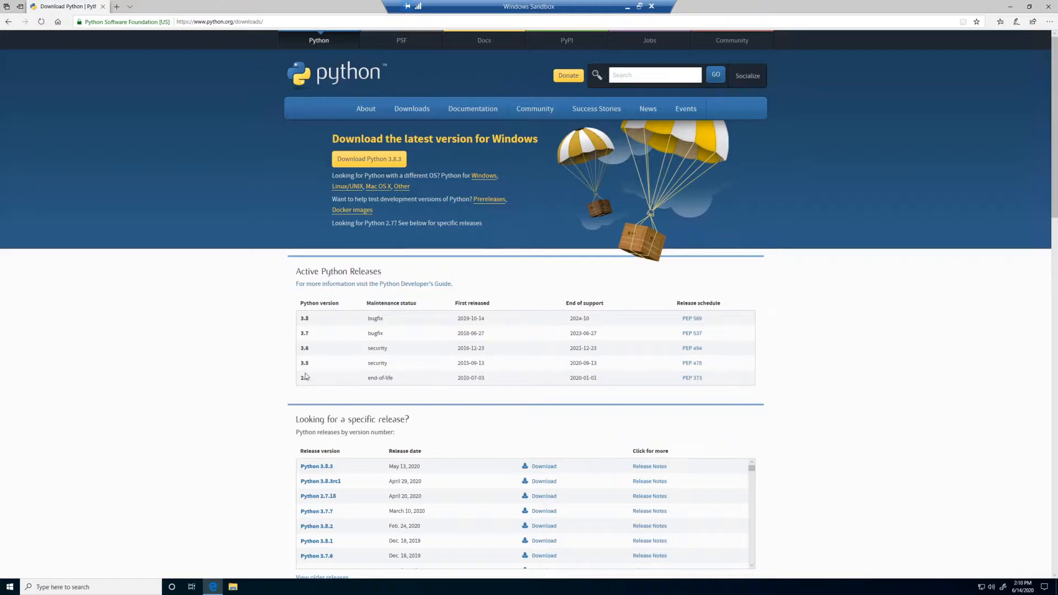
{"action": "mouse_move", "coordinate": [293, 443]}
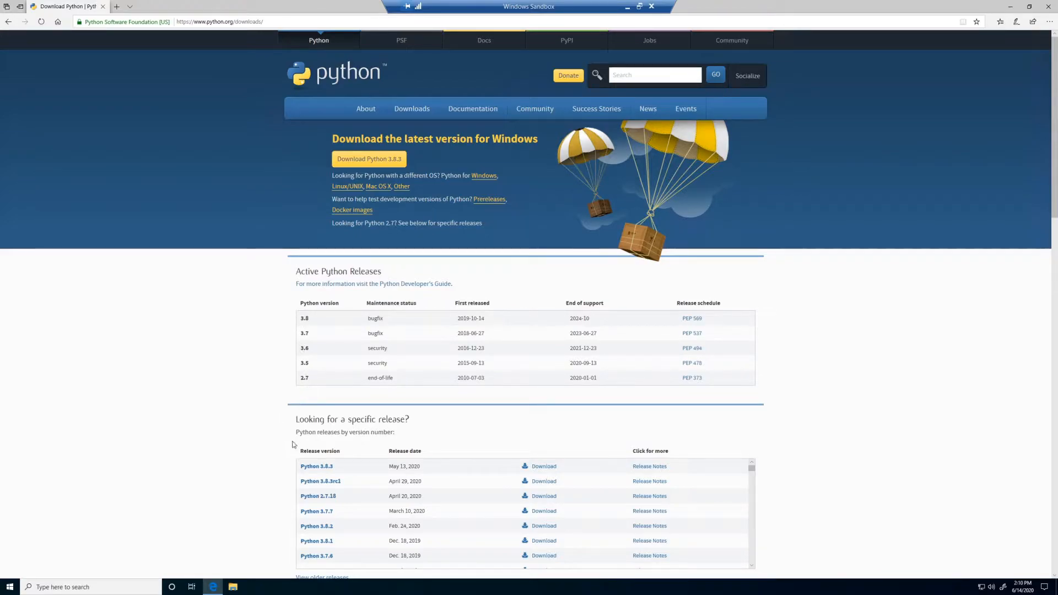
{"action": "mouse_move", "coordinate": [248, 539]}
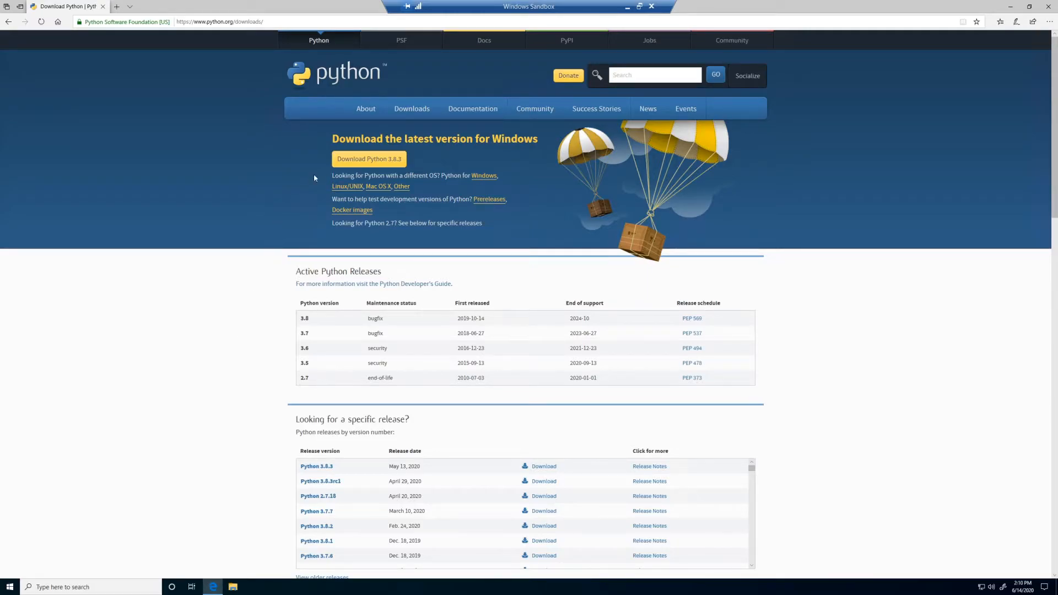
{"action": "left_click", "coordinate": [369, 159]}
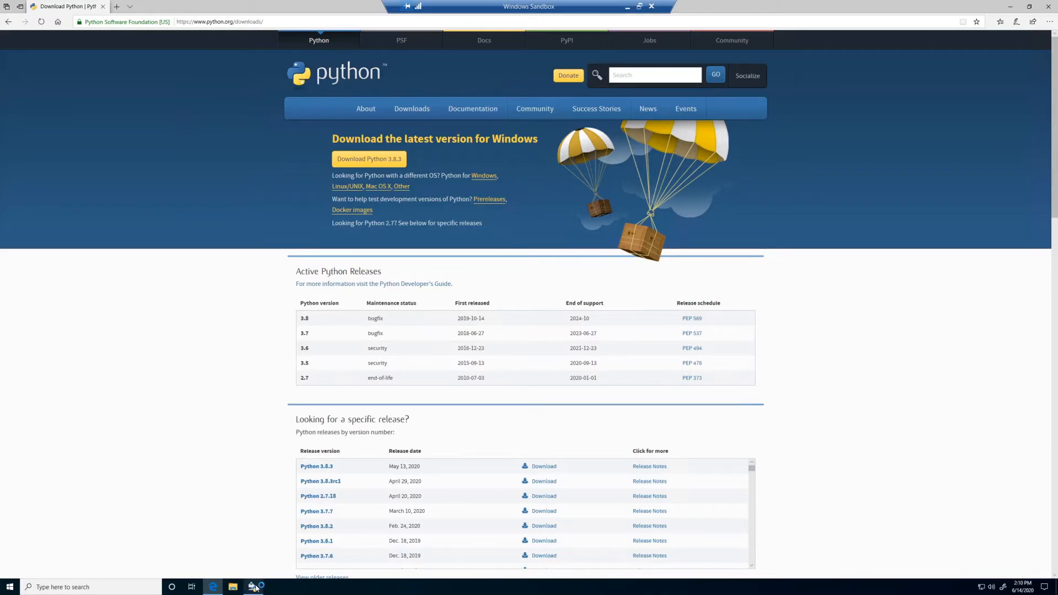
- Launch the Python 3.8.3 installer with 'Add Python 3.8 to PATH' checked
{"action": "left_click", "coordinate": [254, 586]}
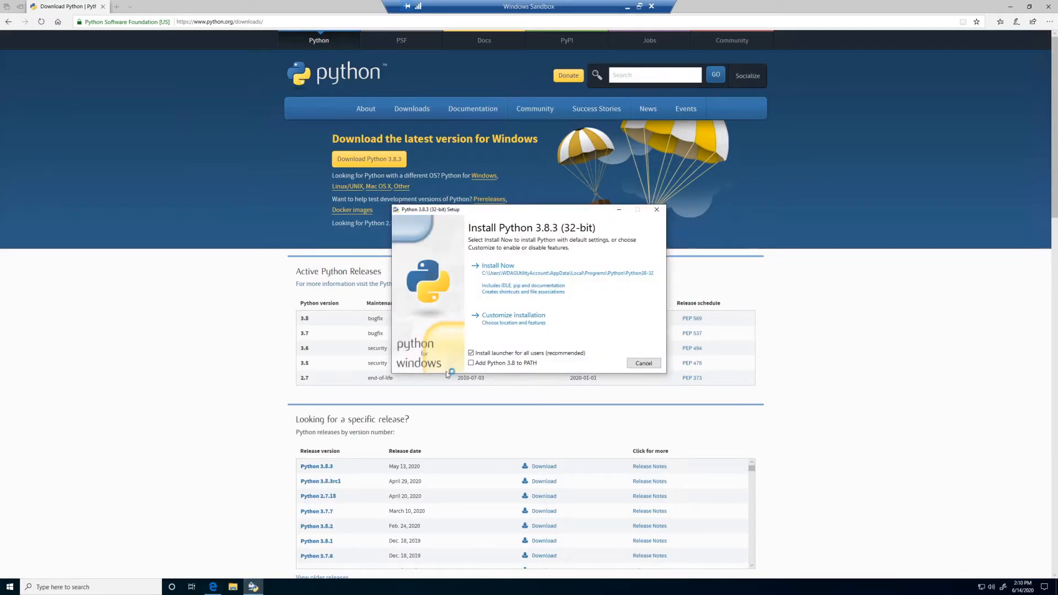
{"action": "left_click", "coordinate": [470, 362]}
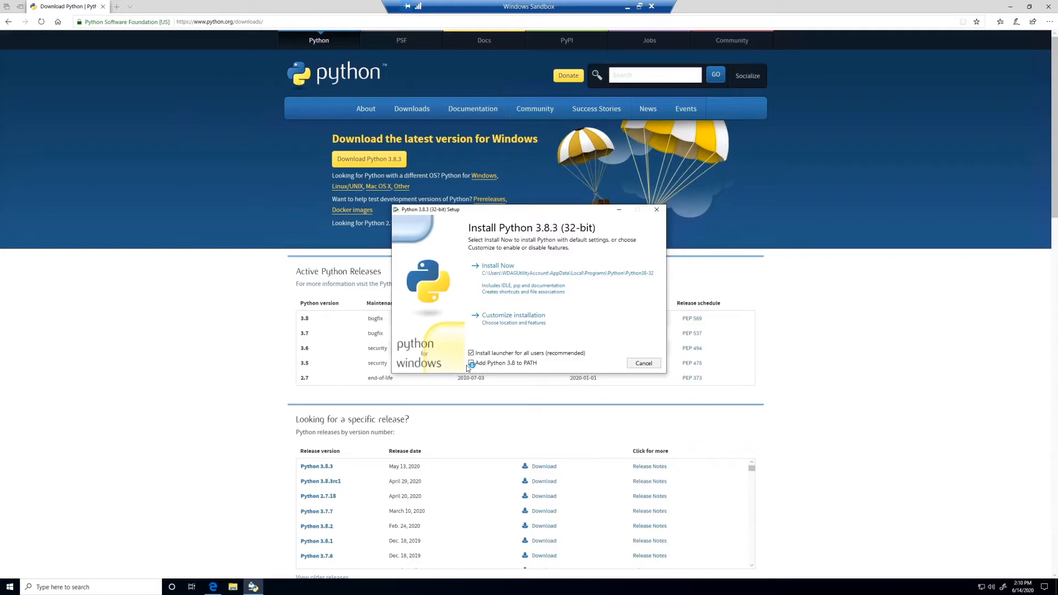
{"action": "left_click", "coordinate": [471, 362]}
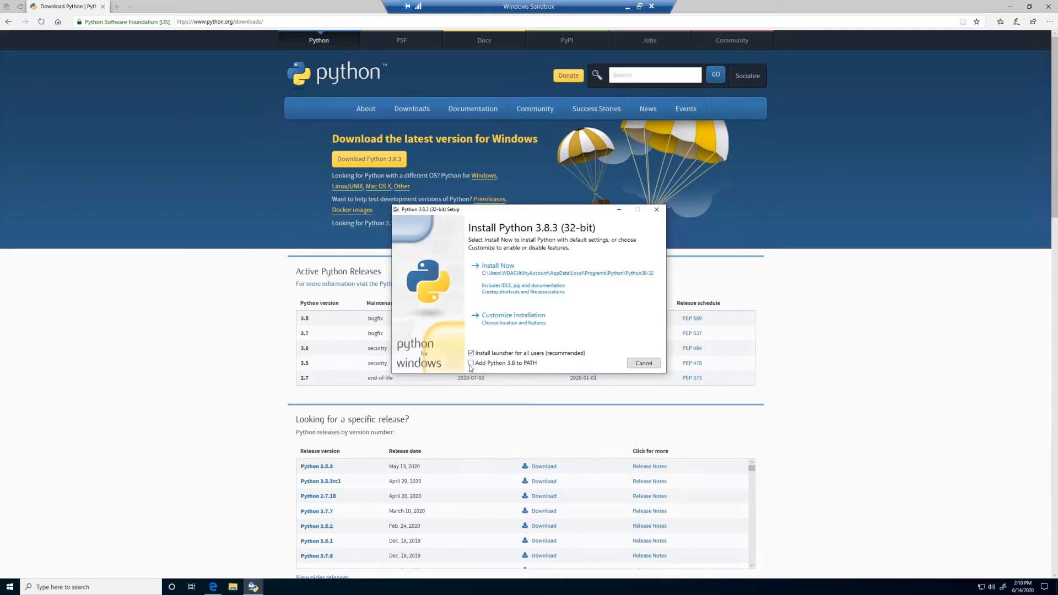
{"action": "left_click", "coordinate": [471, 363]}
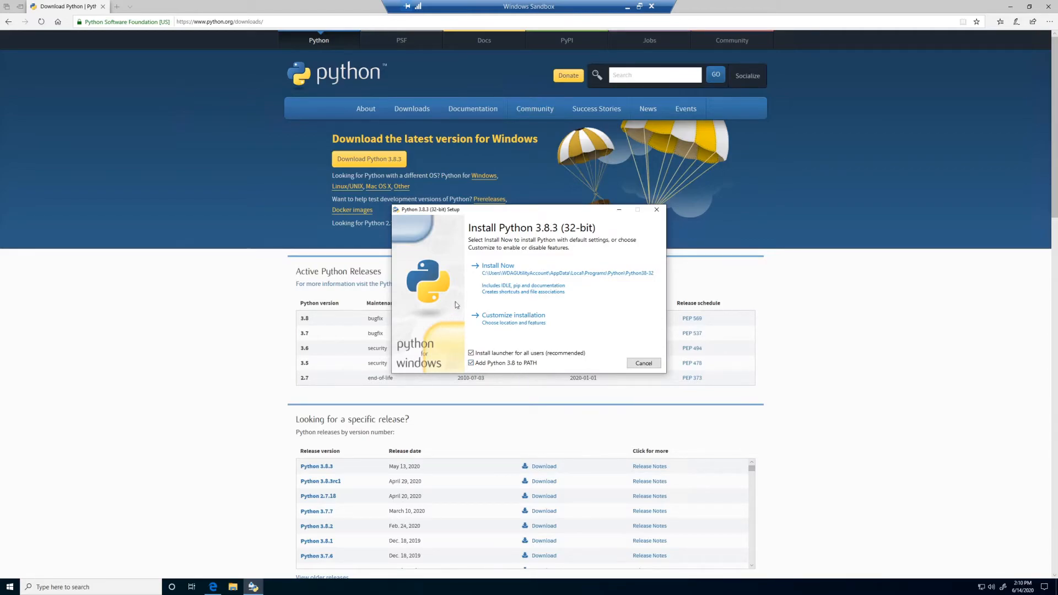
- Install Now, disable the path length limit, and close the installer
{"action": "left_click", "coordinate": [497, 265]}
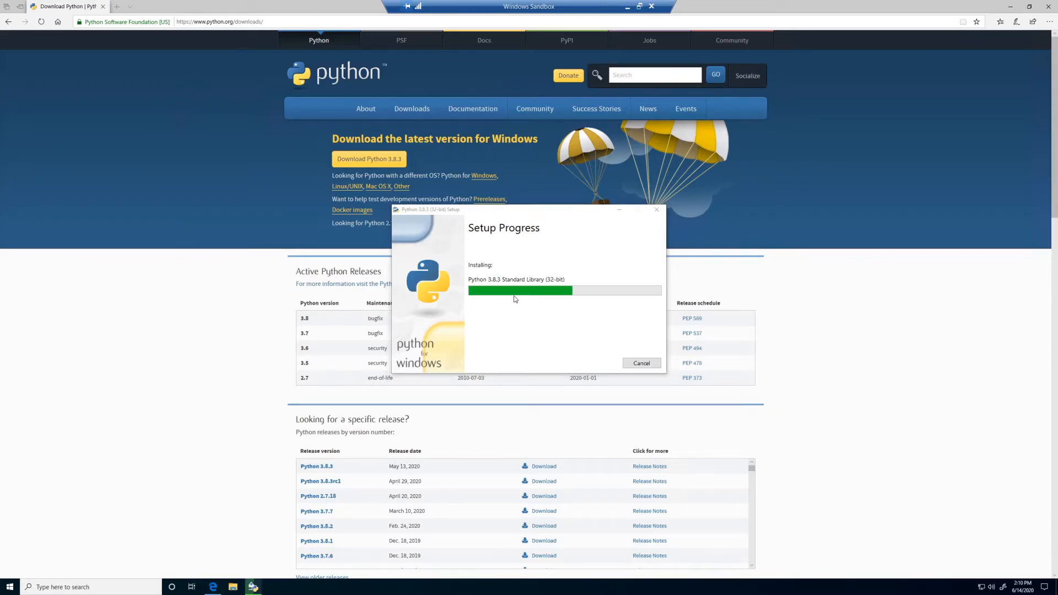
{"action": "mouse_move", "coordinate": [536, 331]}
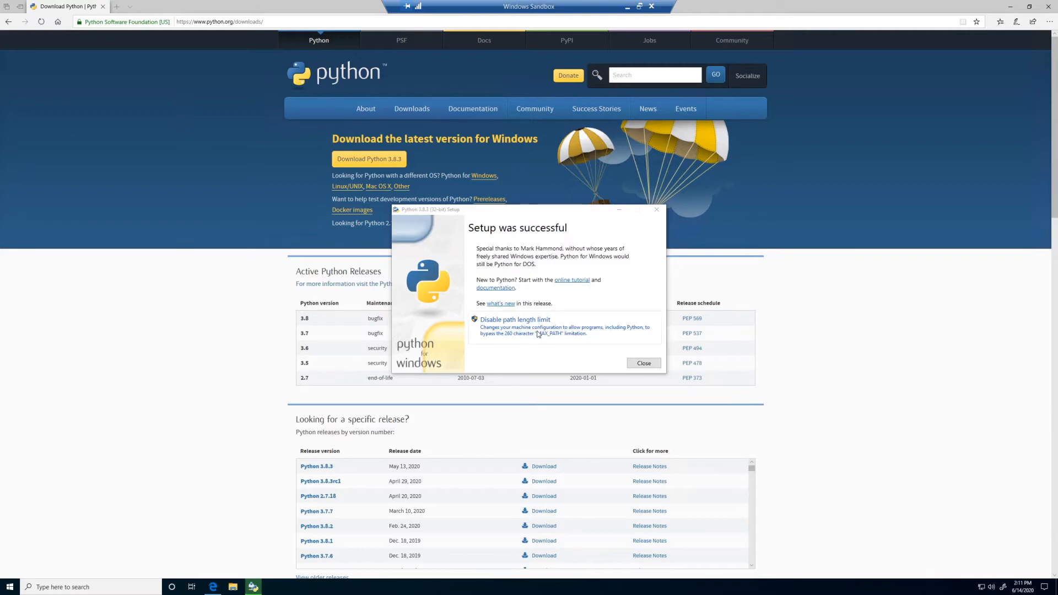
{"action": "mouse_move", "coordinate": [598, 340]}
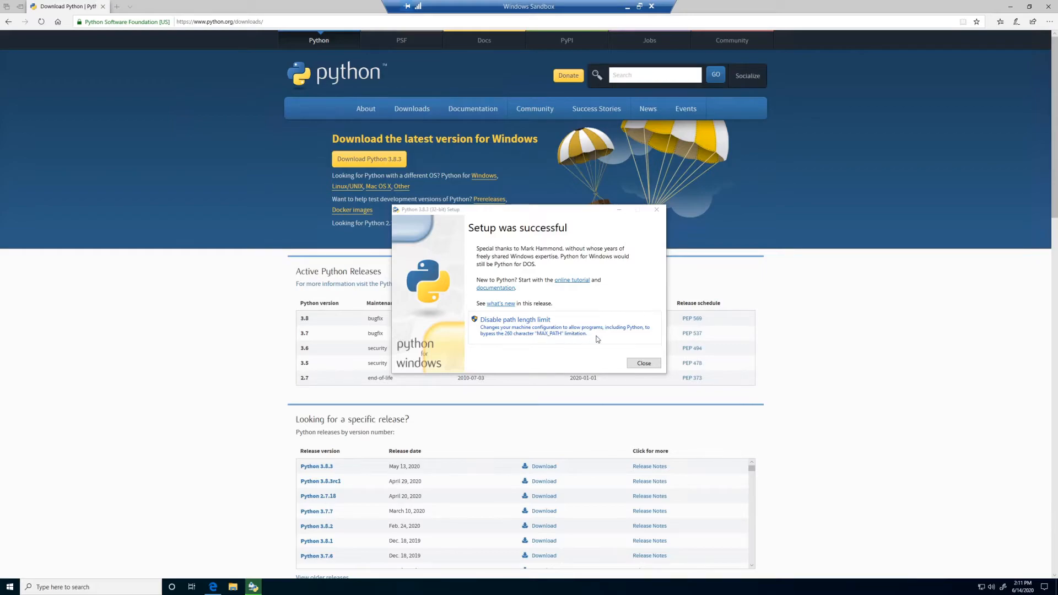
{"action": "mouse_move", "coordinate": [598, 340]}
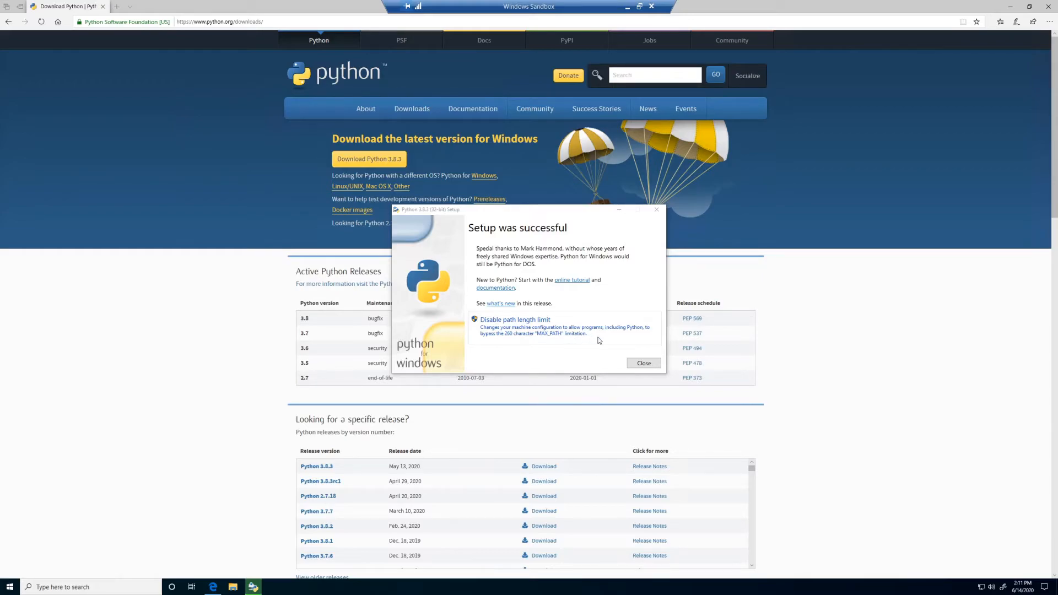
{"action": "left_click", "coordinate": [514, 319]}
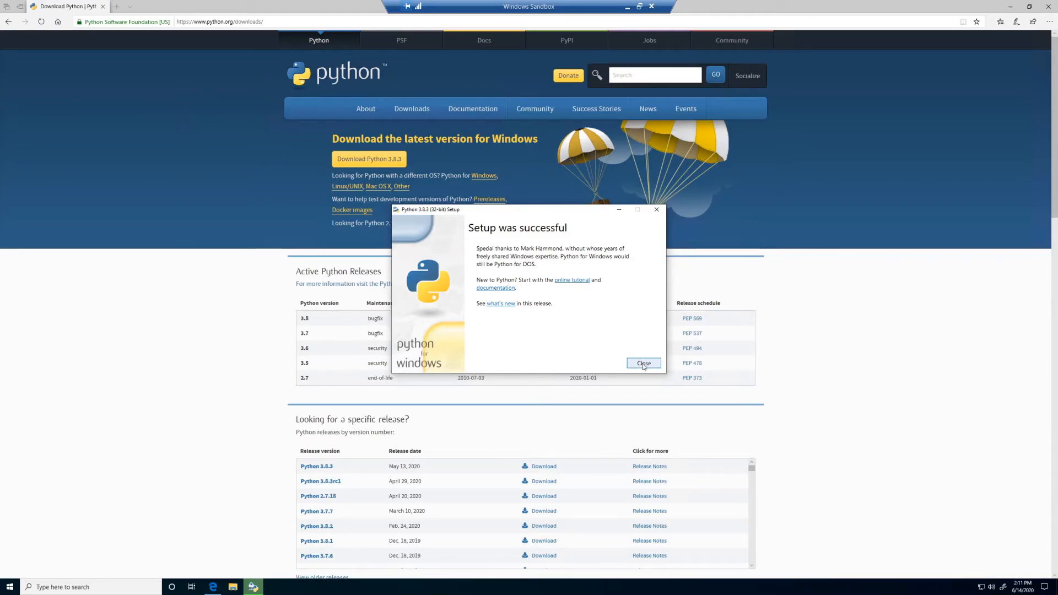
{"action": "left_click", "coordinate": [642, 363]}
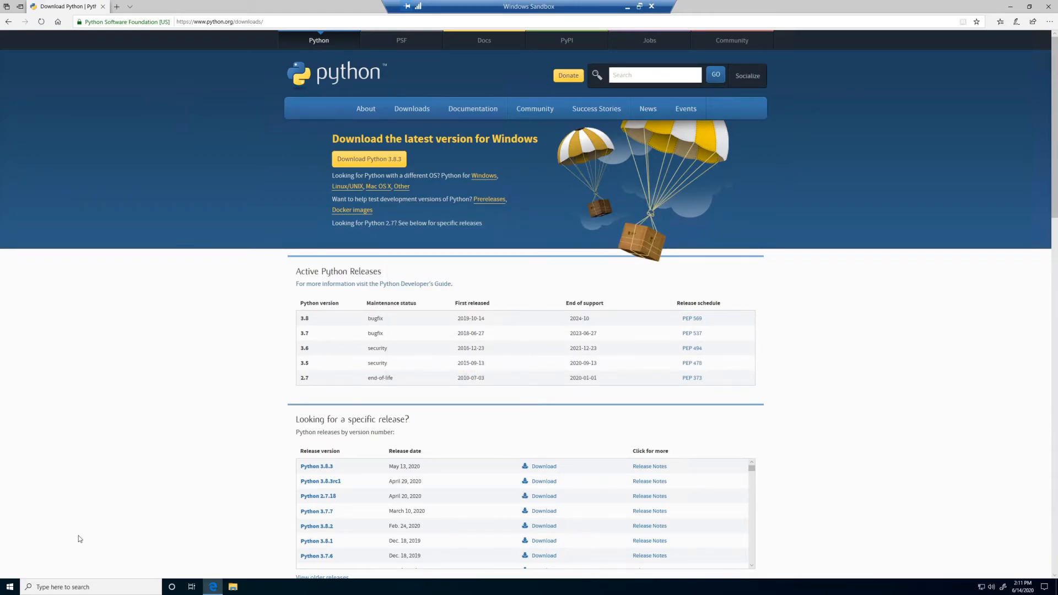
- Search 'cmd' from the Start menu and launch a new Command Prompt
{"action": "left_click", "coordinate": [9, 586]}
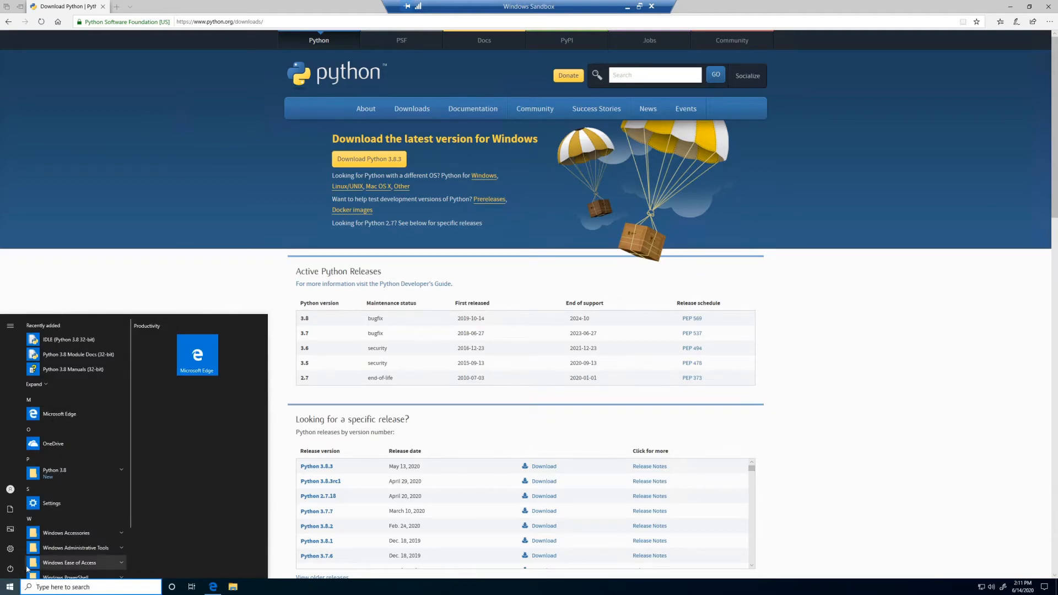
{"action": "type", "text": "cmd"}
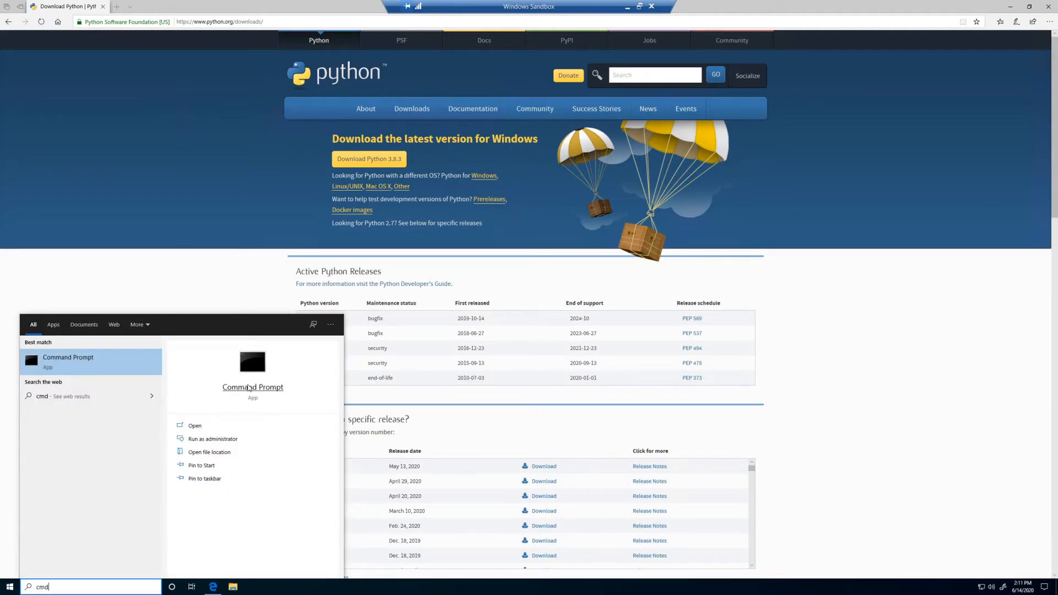
{"action": "left_click", "coordinate": [212, 438]}
{"action": "type", "text": "python"}
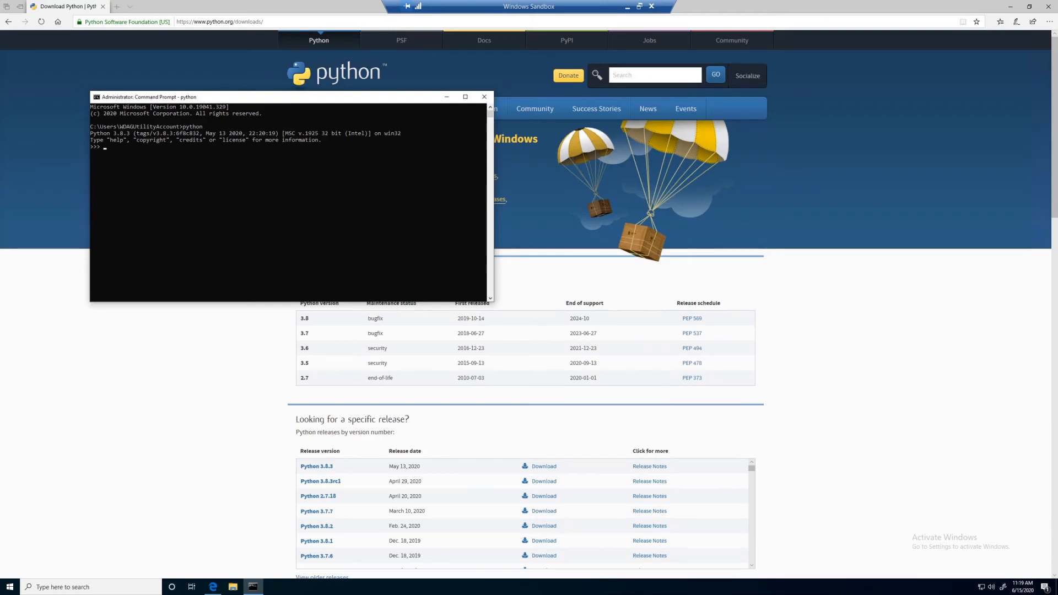
- Type print('Hel at the >>> prompt toward print('Hello world')
{"action": "type", "text": "print("}
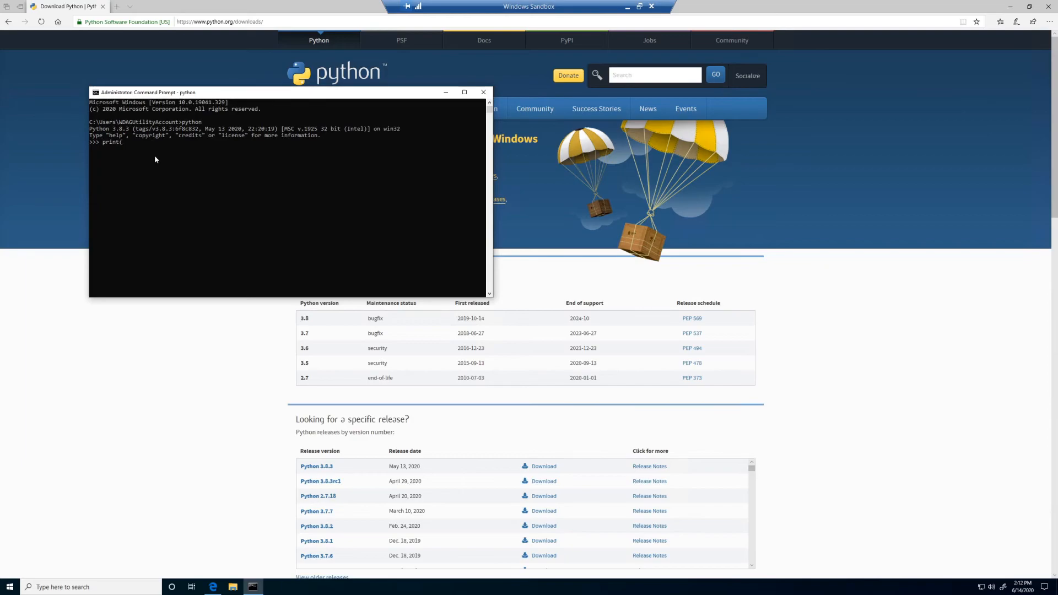
{"action": "type", "text": "'Hel"}
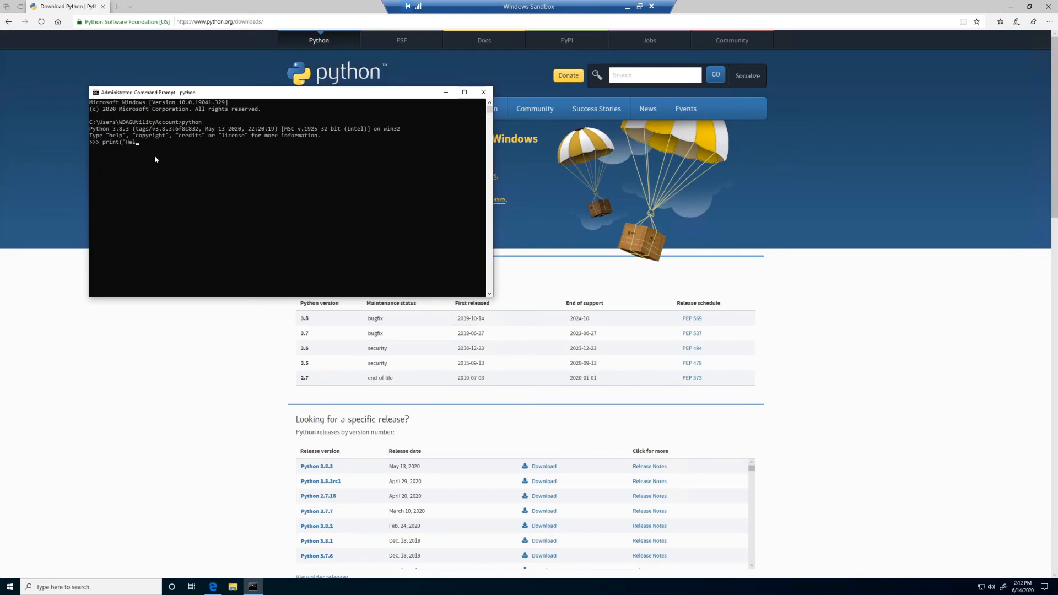